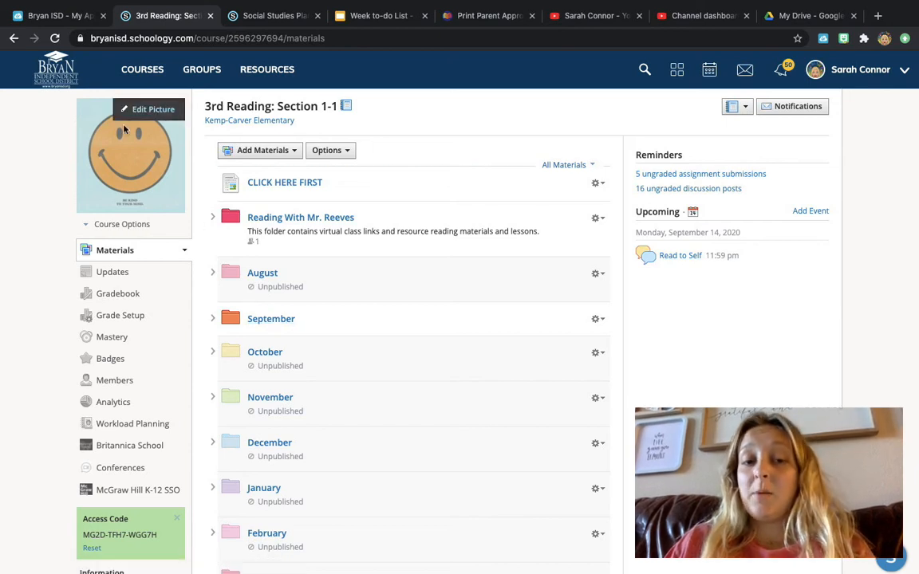
- Navigate September > This Week: 914-9/18 > September 17 in the 3rd Reading materials
click(271, 318)
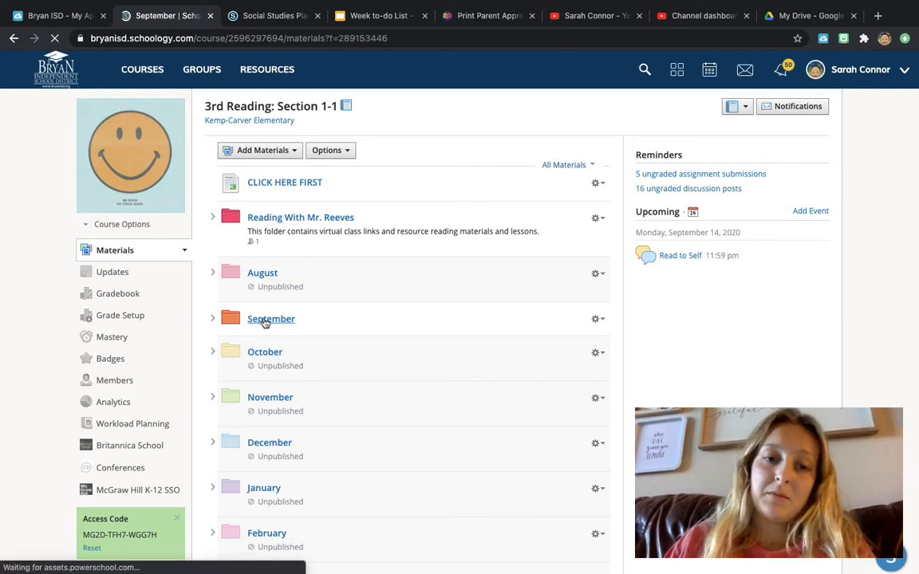
click(271, 318)
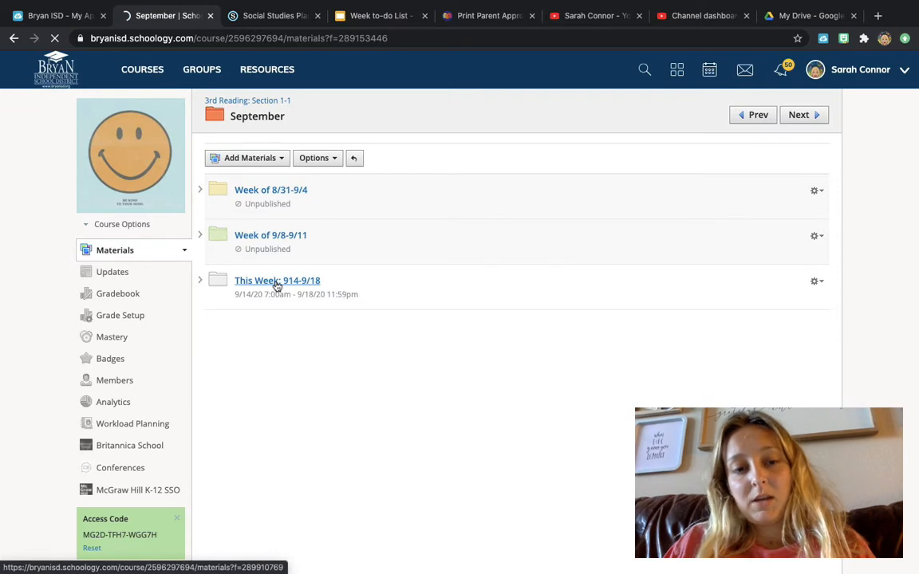
click(277, 280)
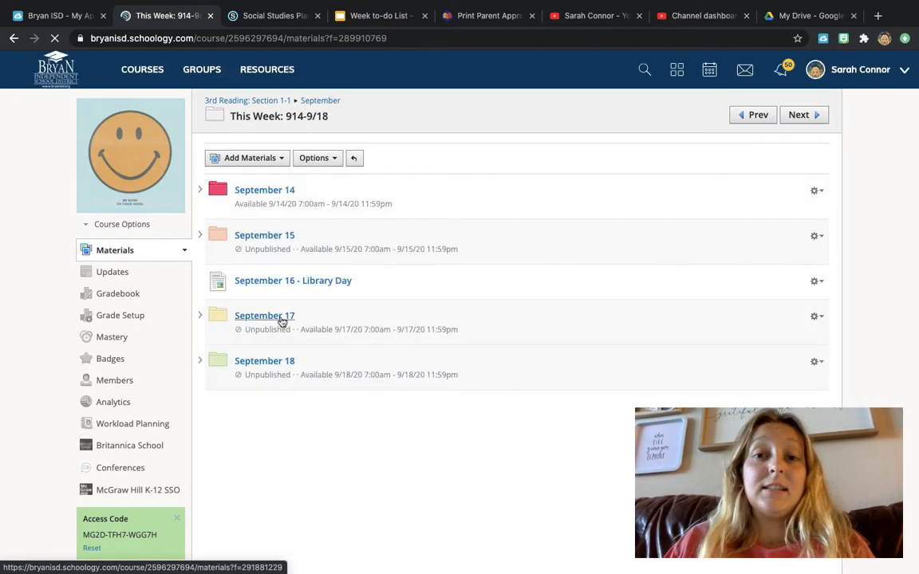
click(264, 315)
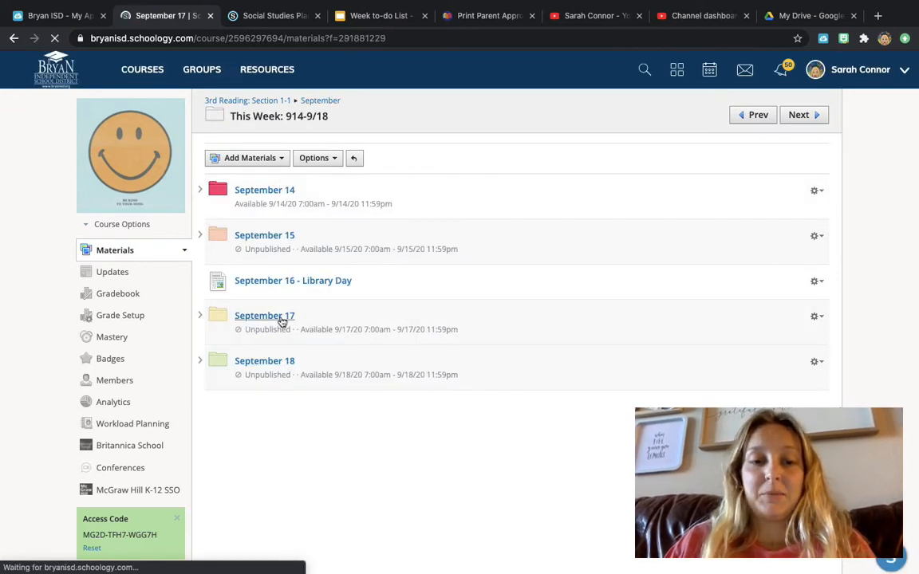
click(264, 315)
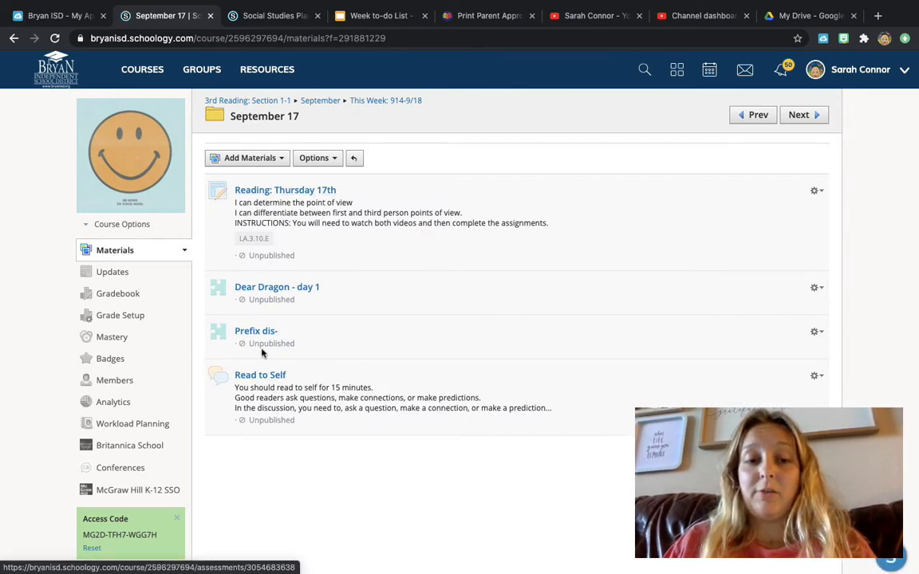
mouse_move(285, 190)
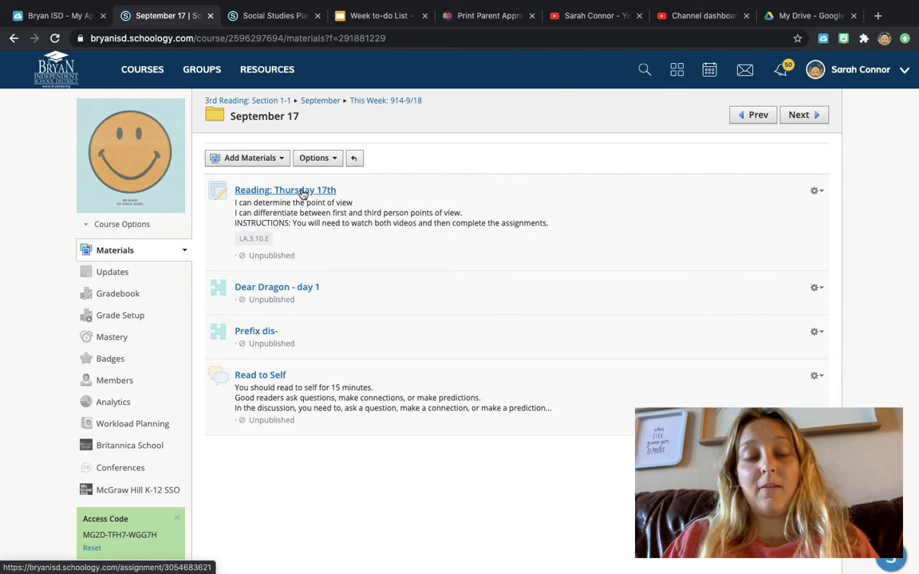
- Review the Reading: Thursday 17th assignment videos, then return to the course materials list
click(285, 190)
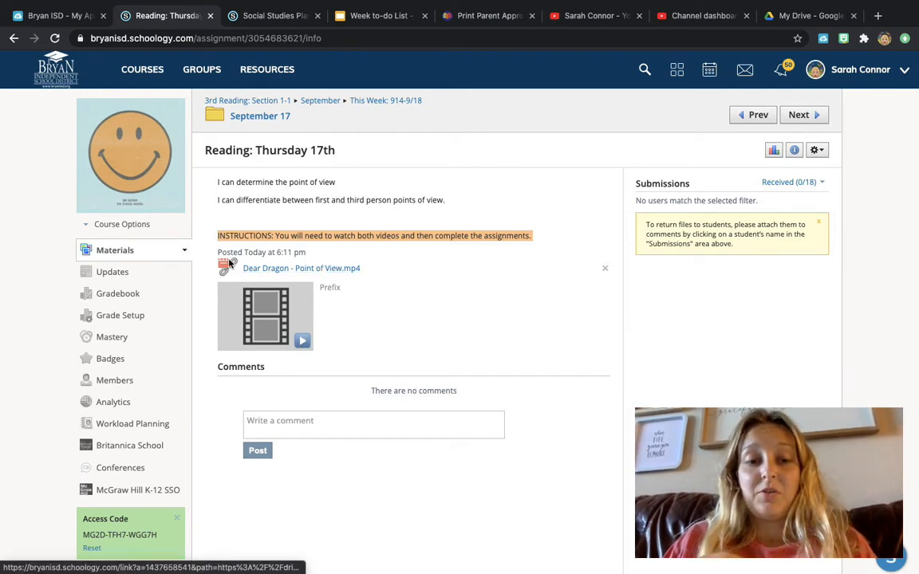
mouse_move(343, 272)
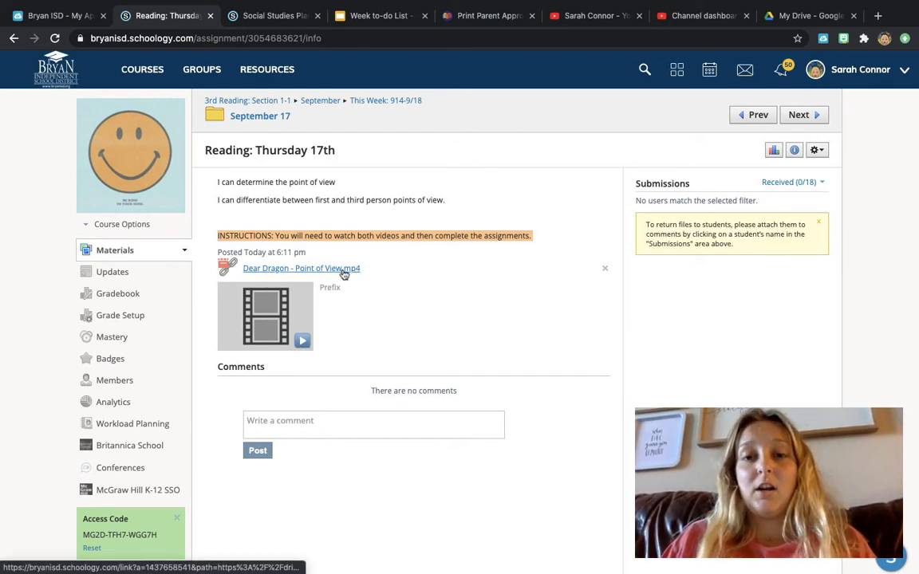
mouse_move(279, 335)
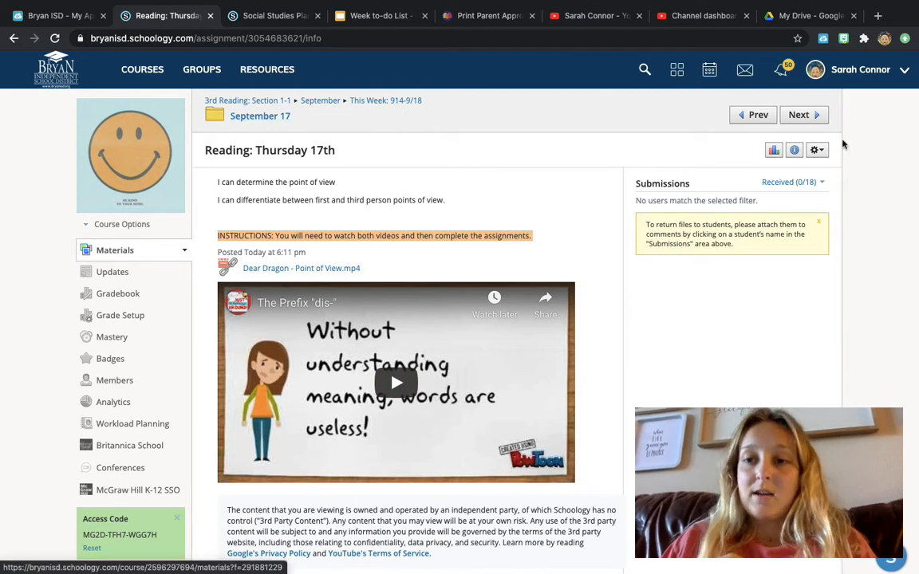
click(114, 249)
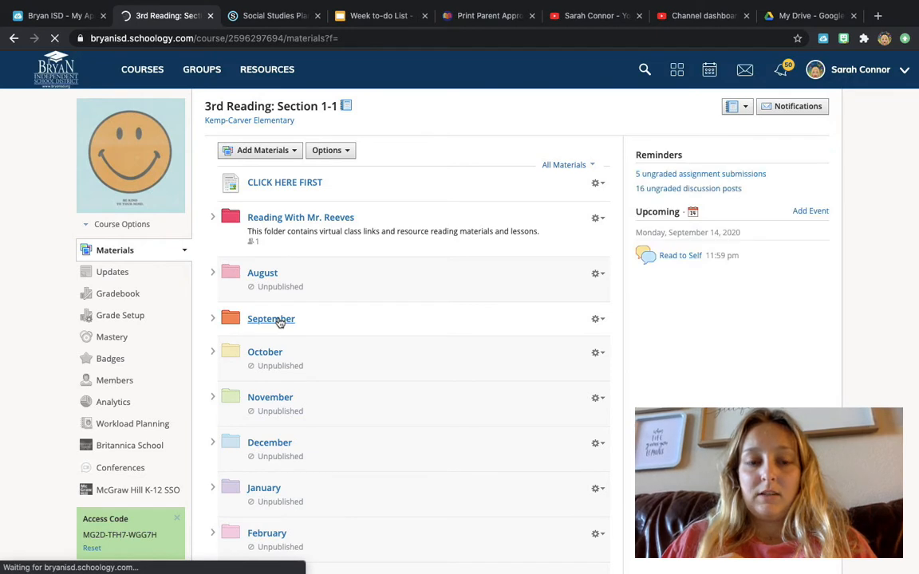
- Reopen the September 17 folder and view the Dear Dragon - day 1 George and Blaise questions
click(271, 318)
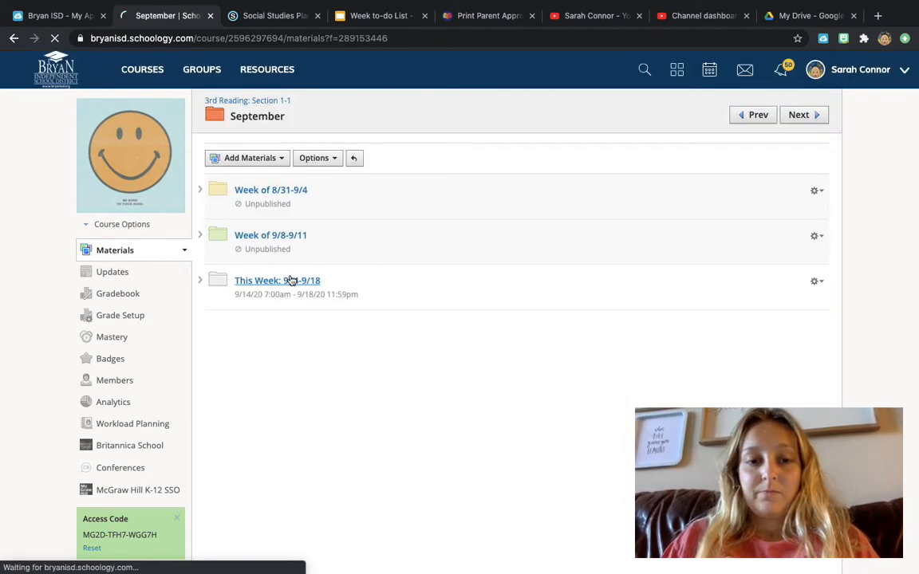
click(277, 280)
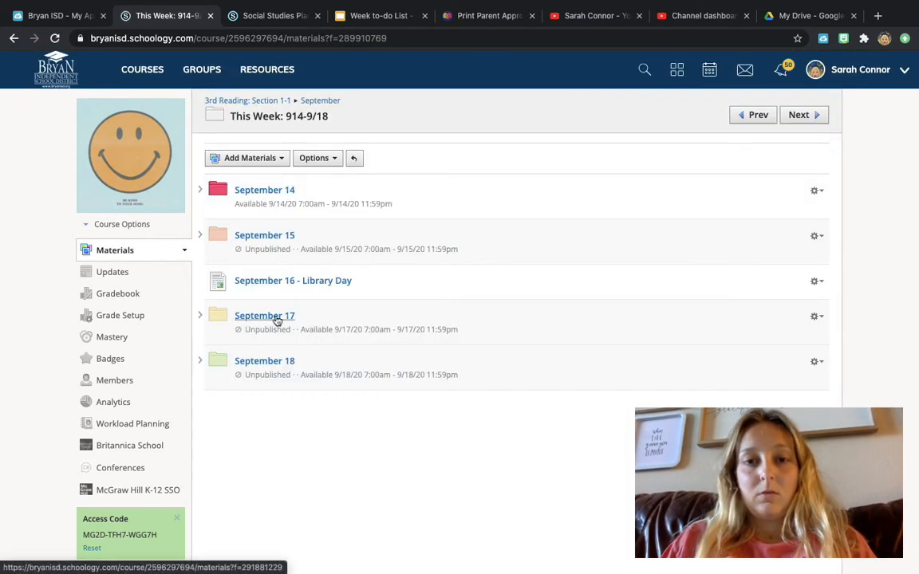
click(264, 315)
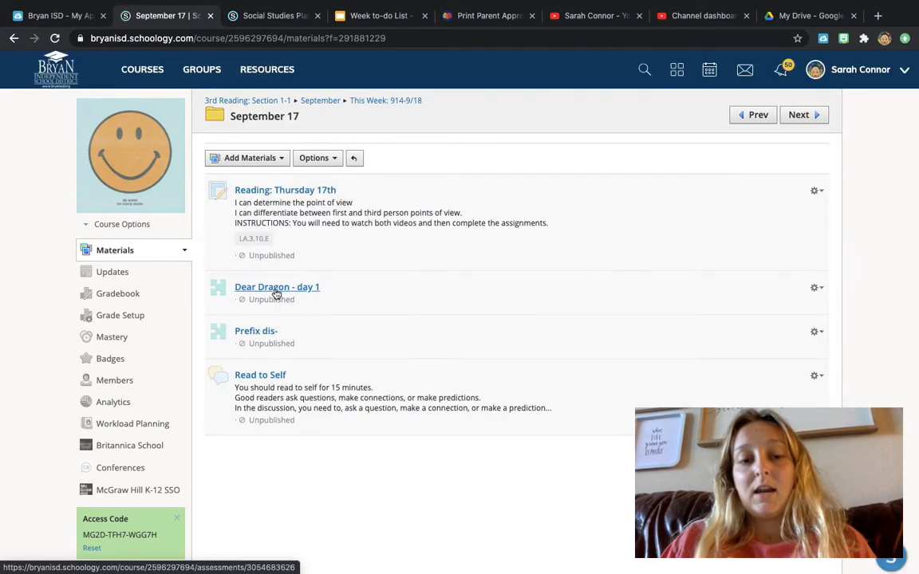
click(277, 287)
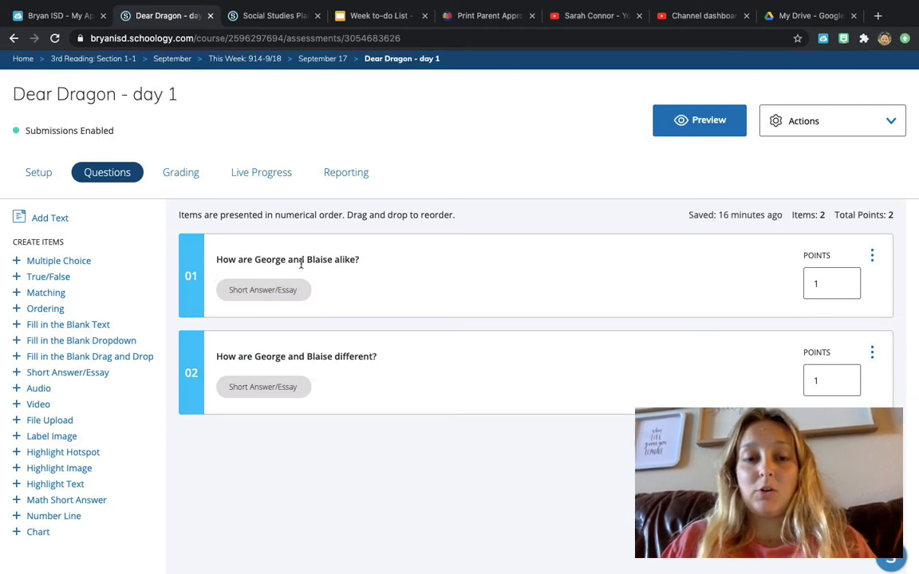
mouse_move(351, 363)
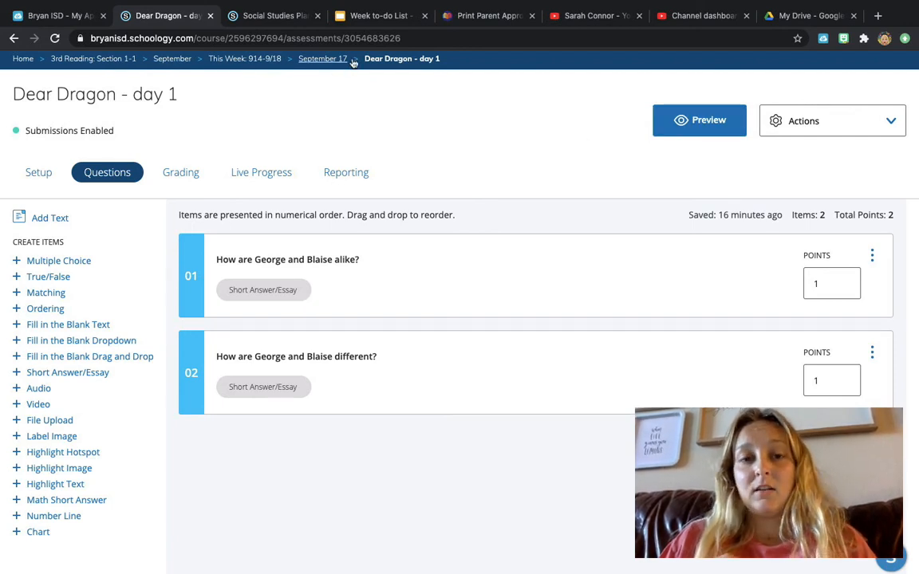
- Open the Prefix dis- assessment from September 17 and preview it as a student
click(322, 58)
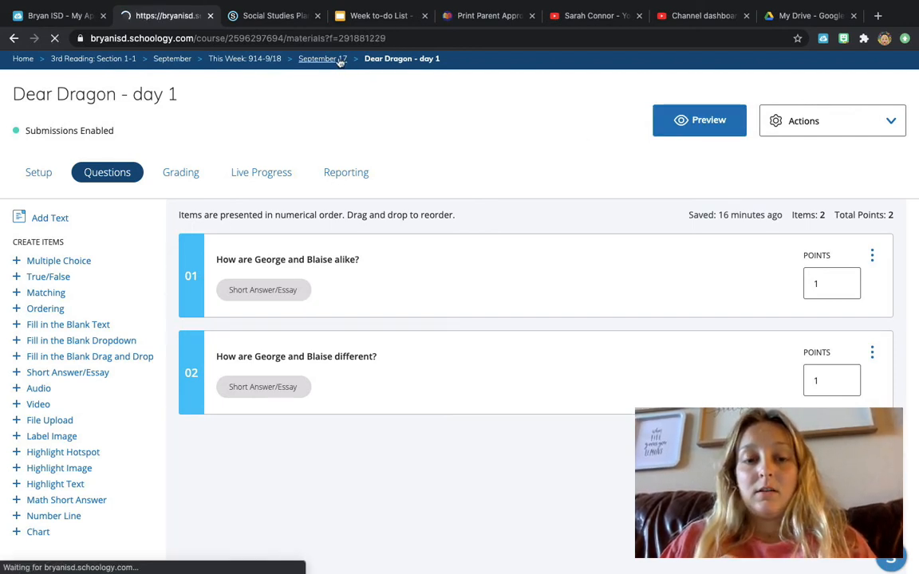
click(322, 58)
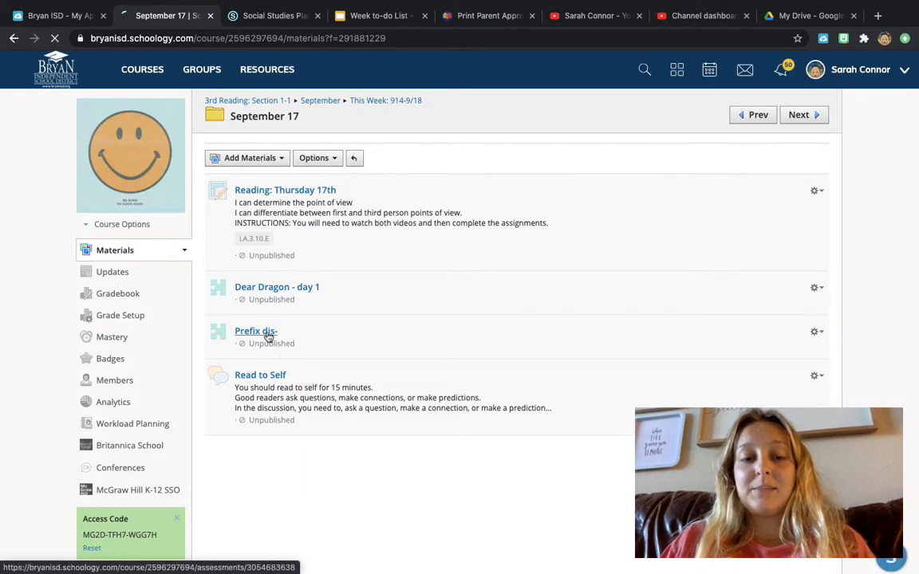
click(255, 331)
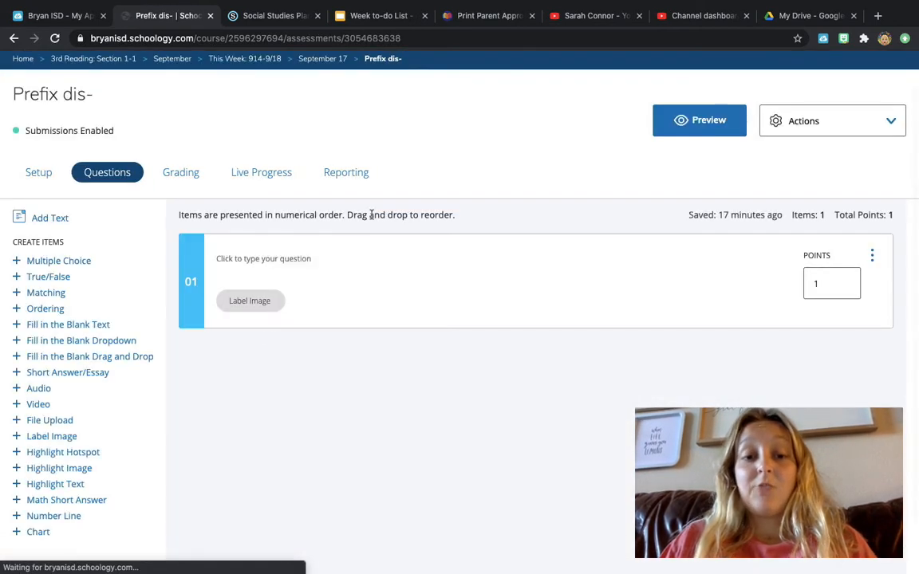
mouse_move(700, 121)
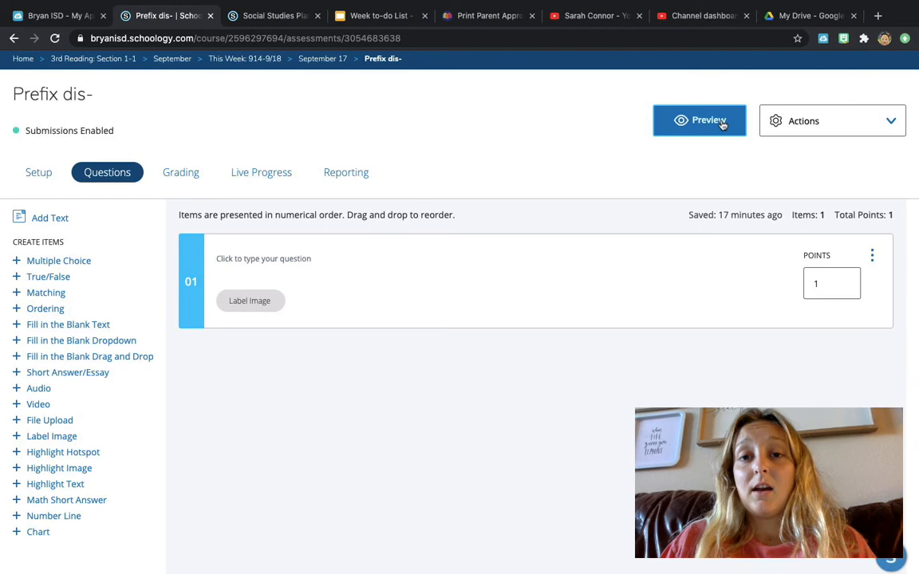
click(698, 120)
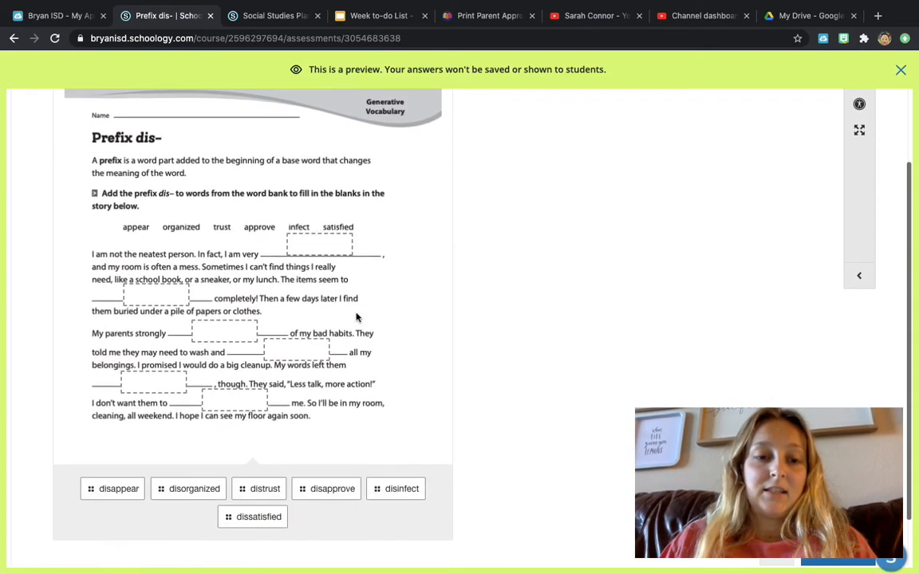
mouse_move(287, 407)
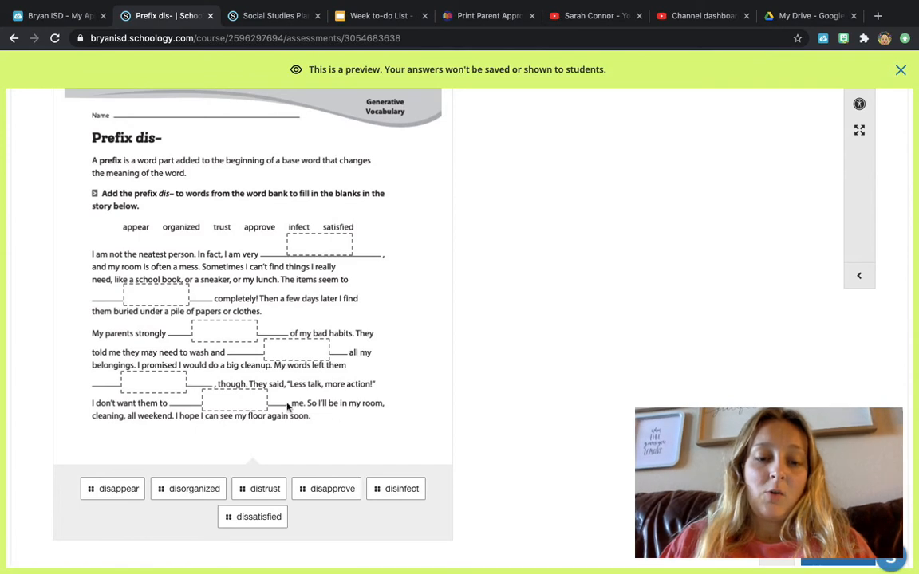
mouse_move(209, 258)
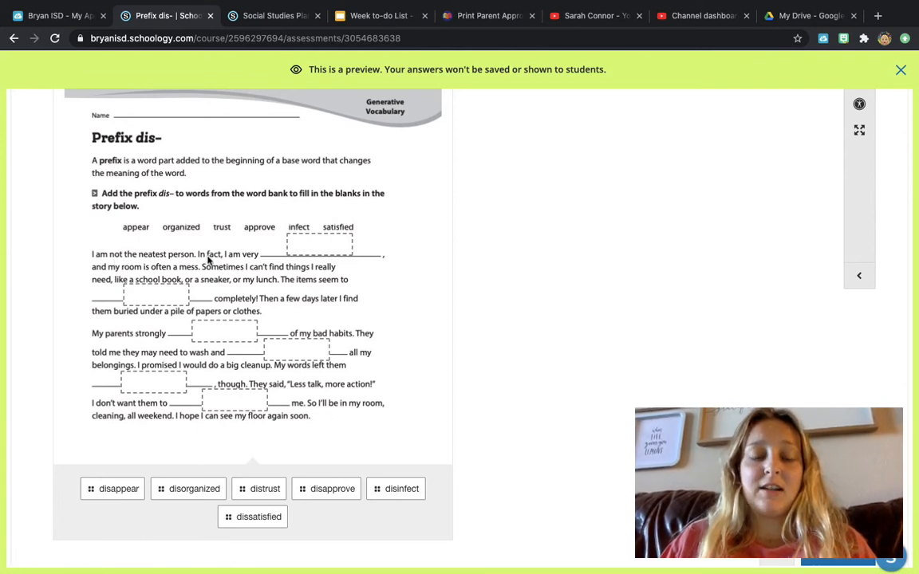
mouse_move(367, 231)
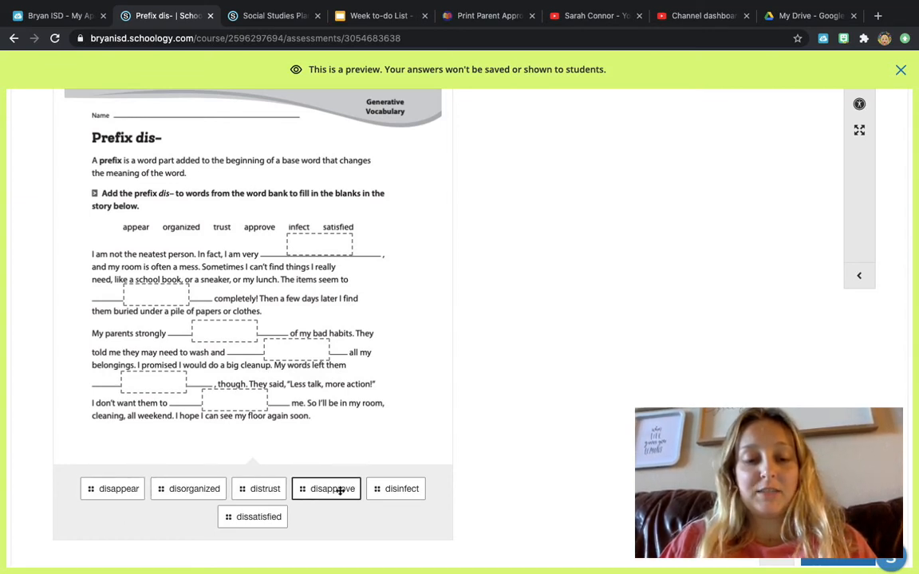
mouse_move(189, 488)
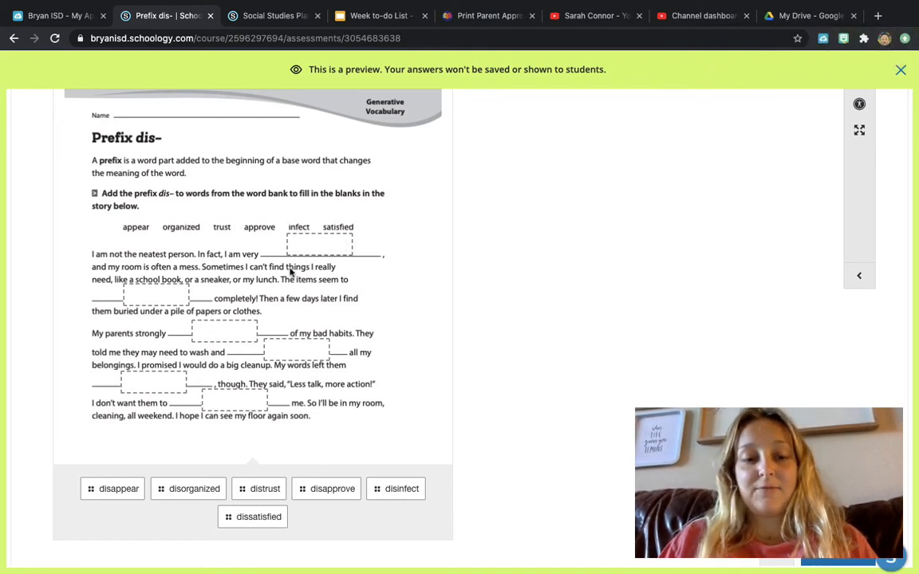
mouse_move(194, 489)
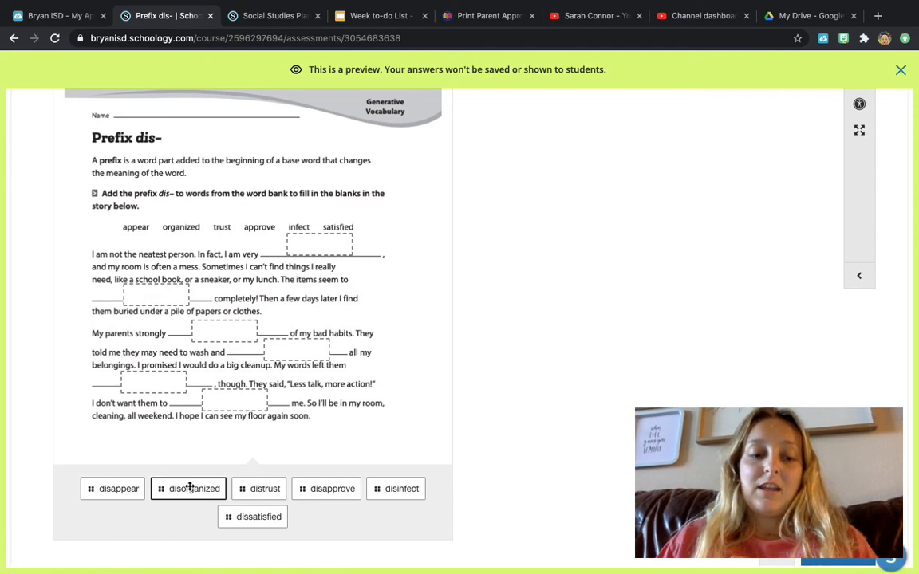
drag(194, 489, 319, 243)
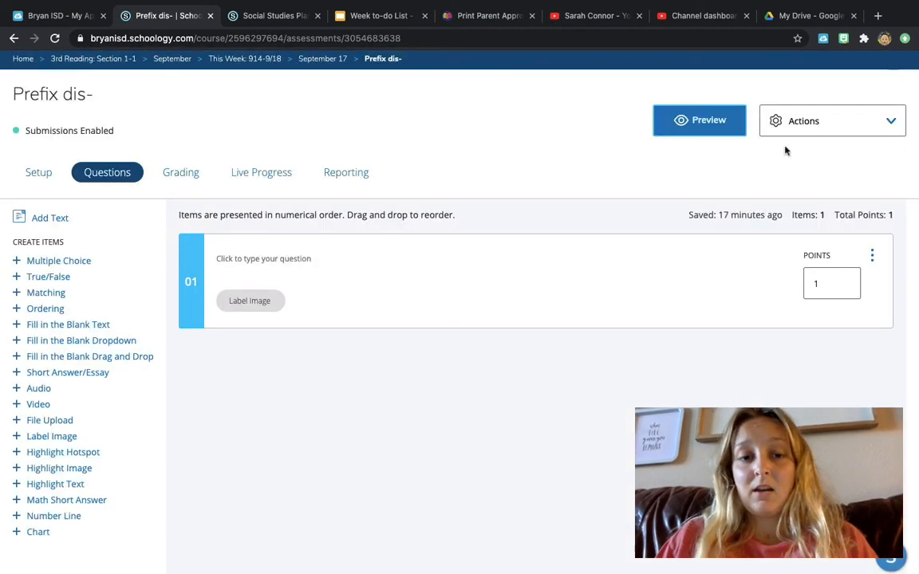
- Open the Read to Self discussion and scroll through its instructions, audio and 15-minute timer
click(322, 58)
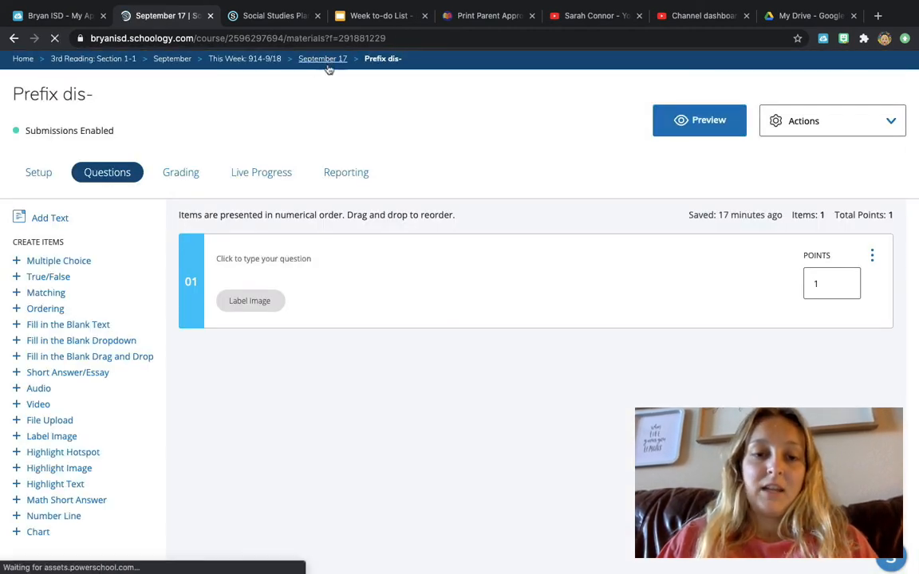
click(322, 59)
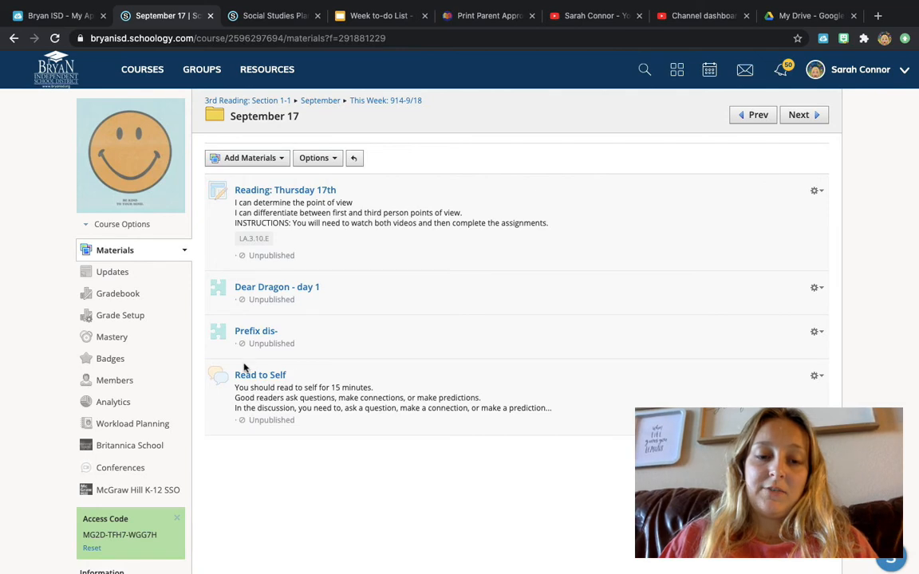
click(260, 375)
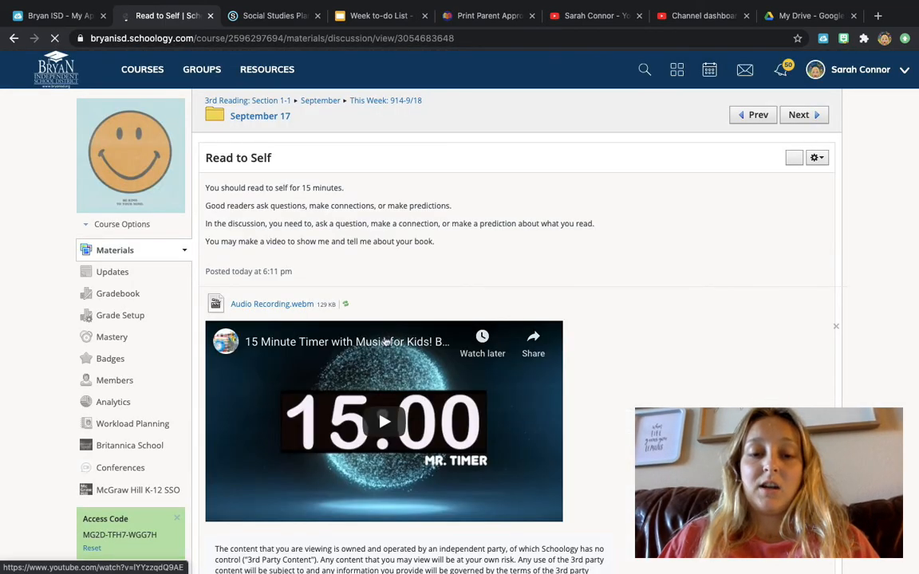
scroll(down, 3)
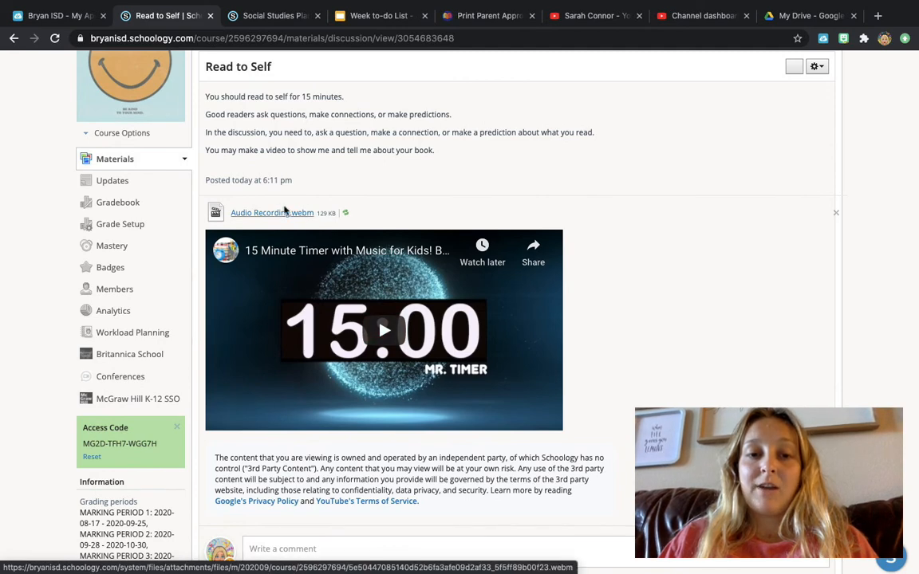
scroll(up, 3)
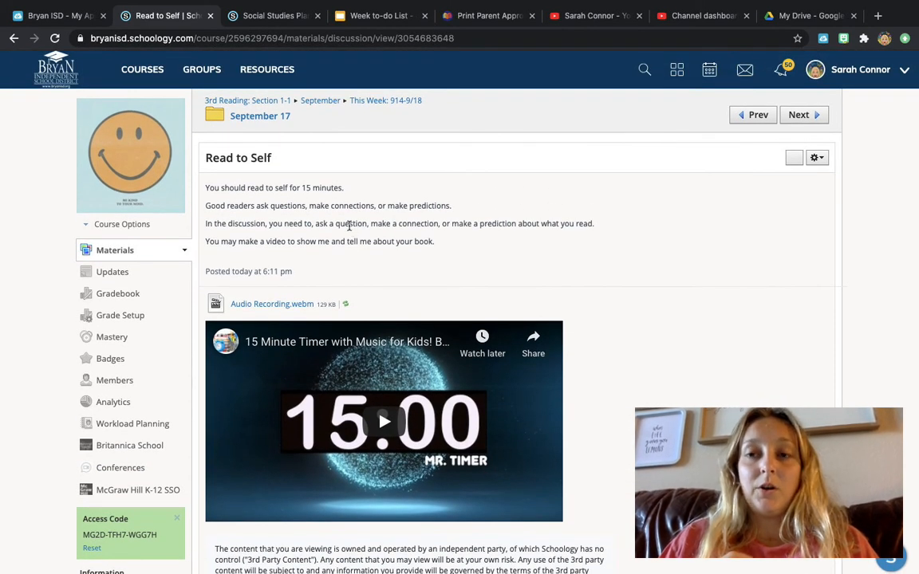
mouse_move(442, 234)
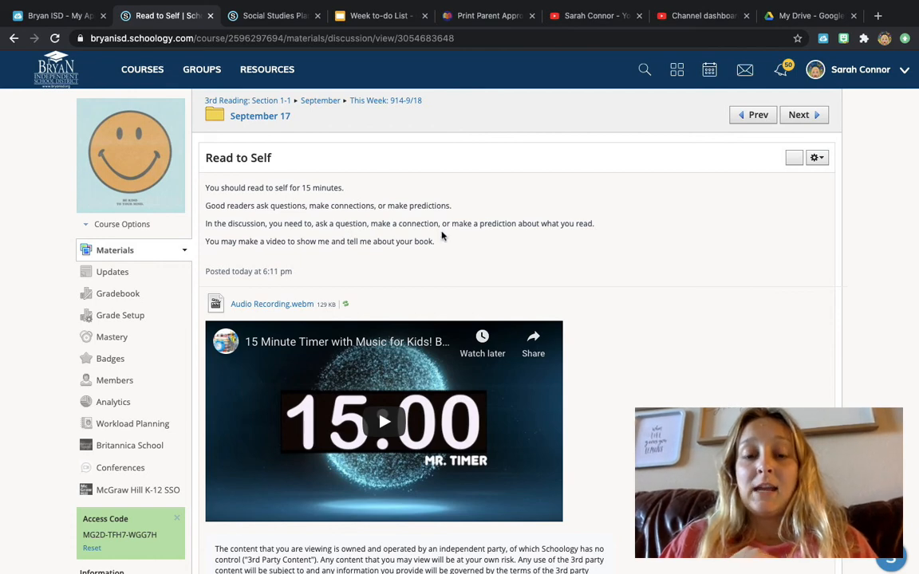
scroll(down, 3)
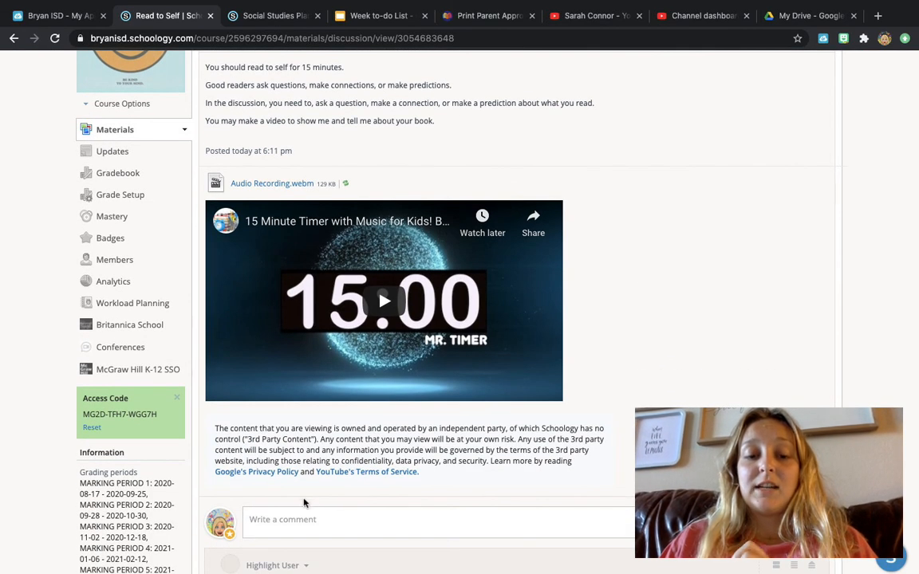